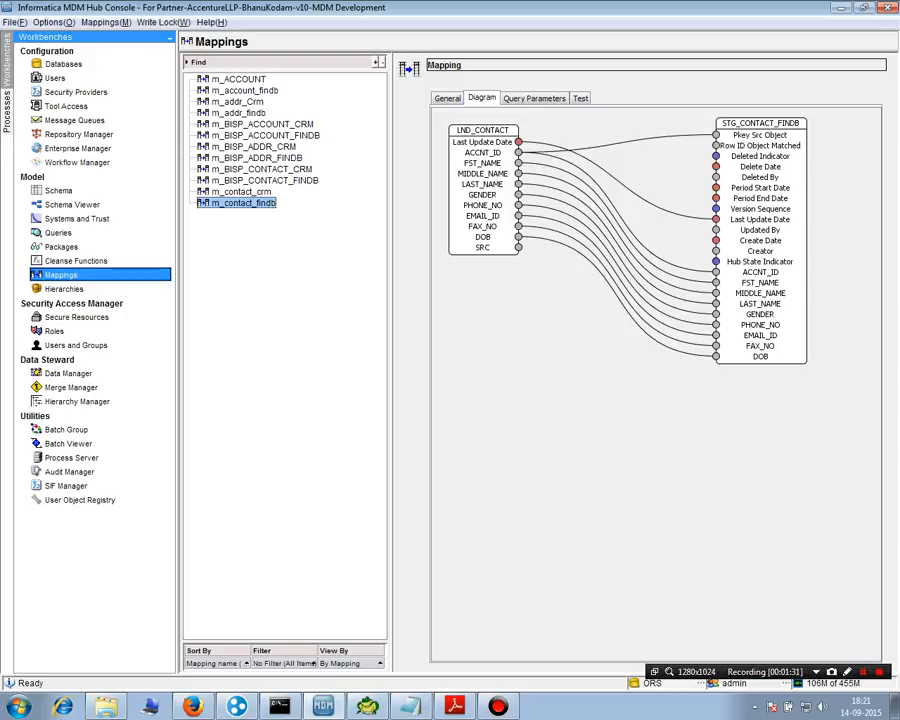
Check the schema's staging tables, then return to Mappings and select m_contact_crm
{"action": "left_click", "coordinate": [58, 190]}
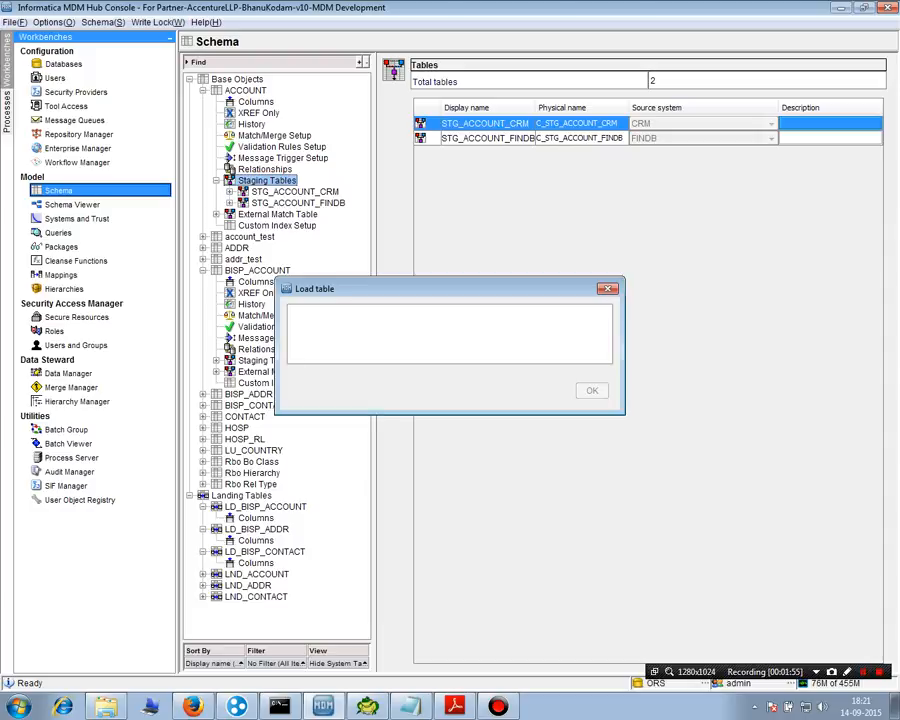
{"action": "left_click", "coordinate": [592, 390]}
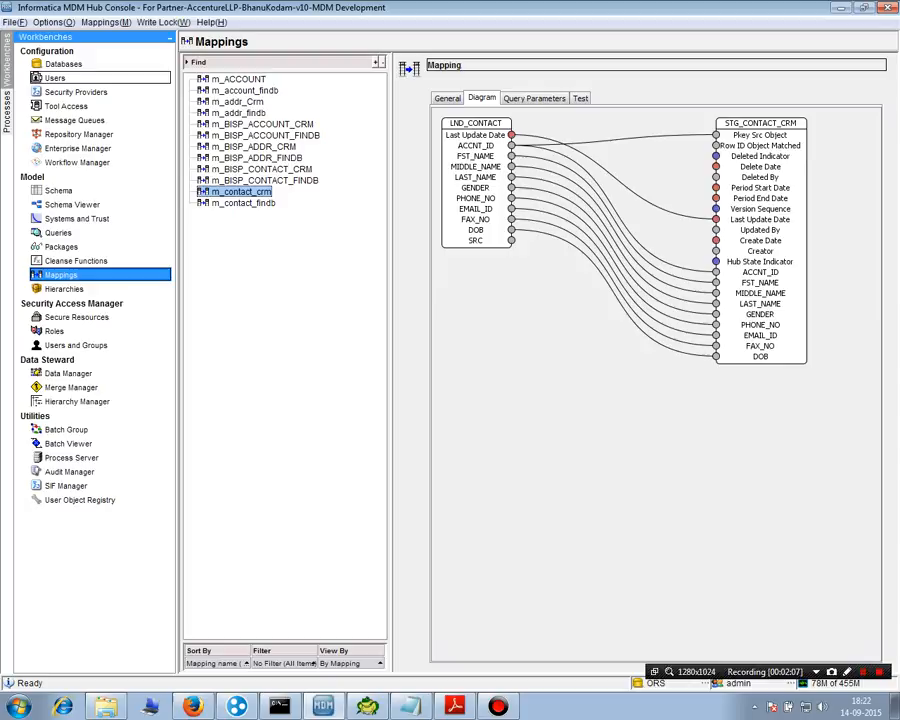
Acquire a write lock and add an Uppercase cleanse function to the mapping diagram
{"action": "left_click", "coordinate": [160, 22]}
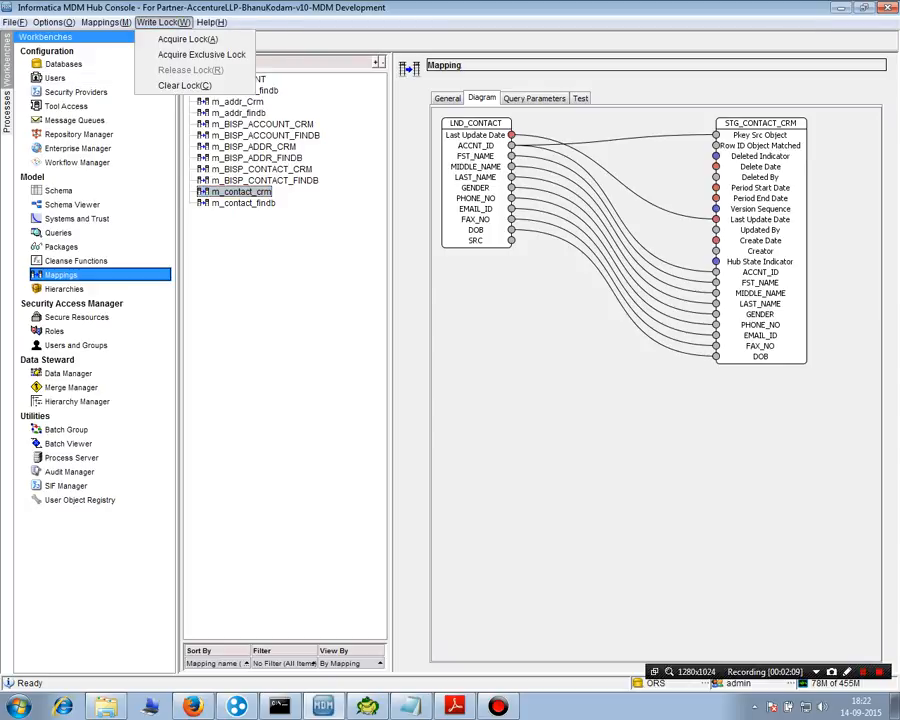
{"action": "right_click", "coordinate": [604, 352]}
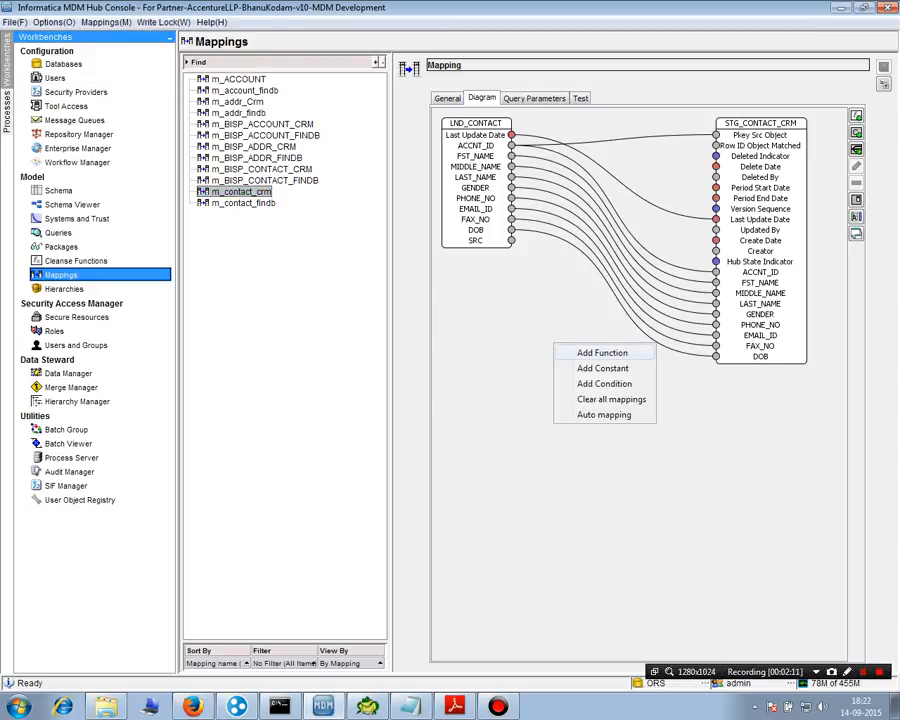
{"action": "left_click", "coordinate": [602, 352]}
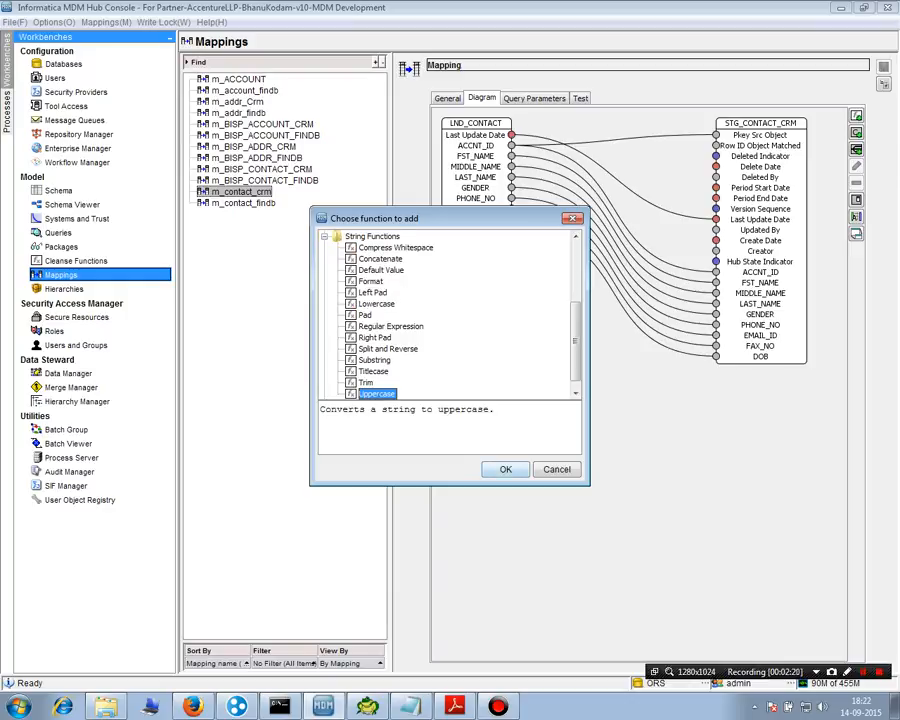
{"action": "left_click", "coordinate": [504, 468]}
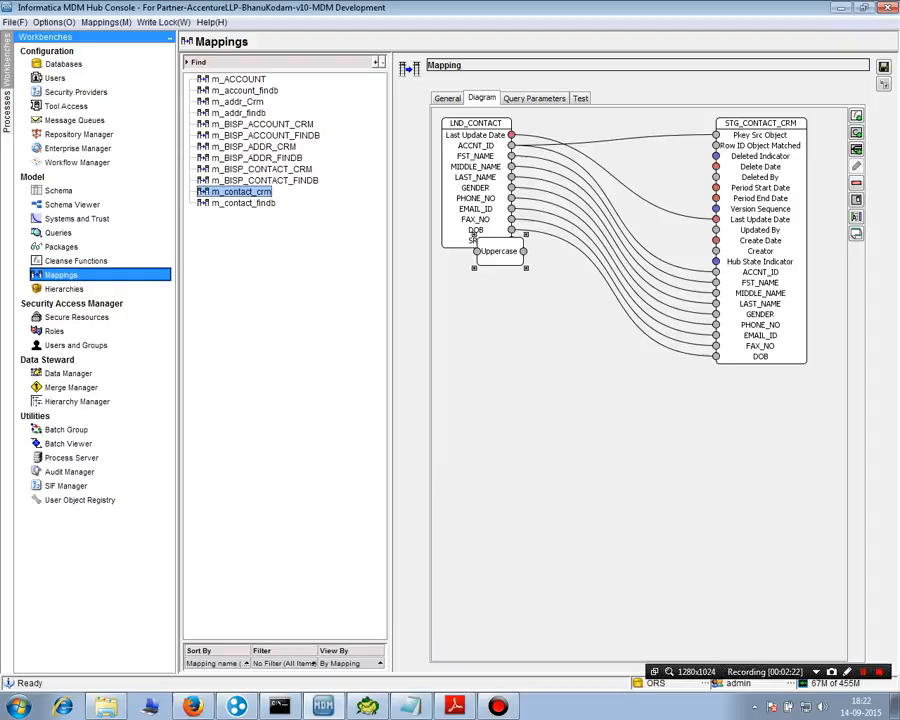
Position the Uppercase function between the landing and staging tables on the FST_NAME path
{"action": "left_click_drag", "start_coordinate": [498, 252], "coordinate": [570, 308]}
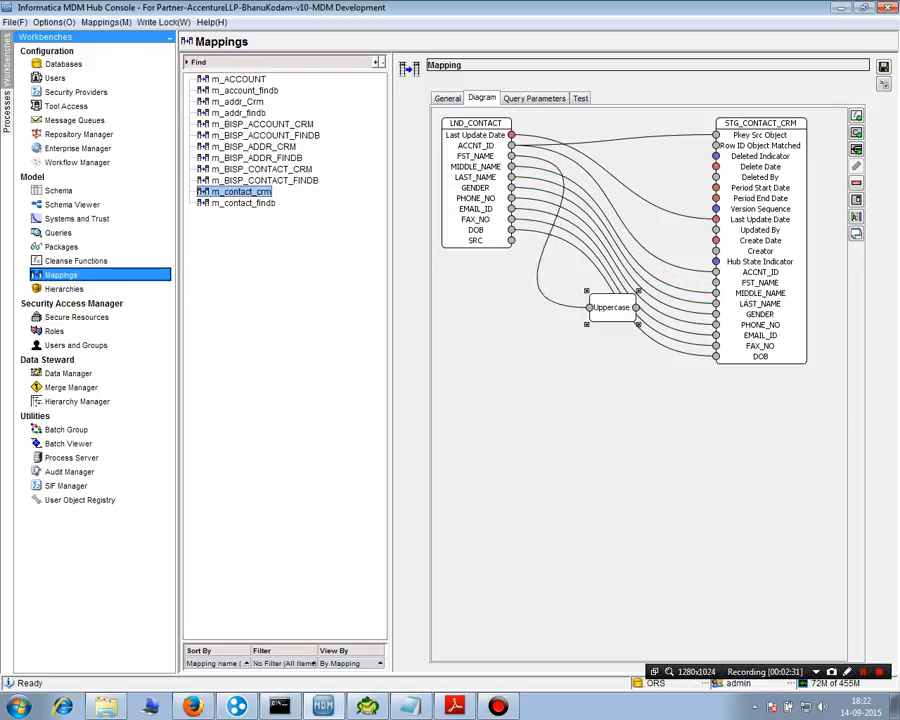
{"action": "left_click_drag", "start_coordinate": [610, 308], "coordinate": [556, 378]}
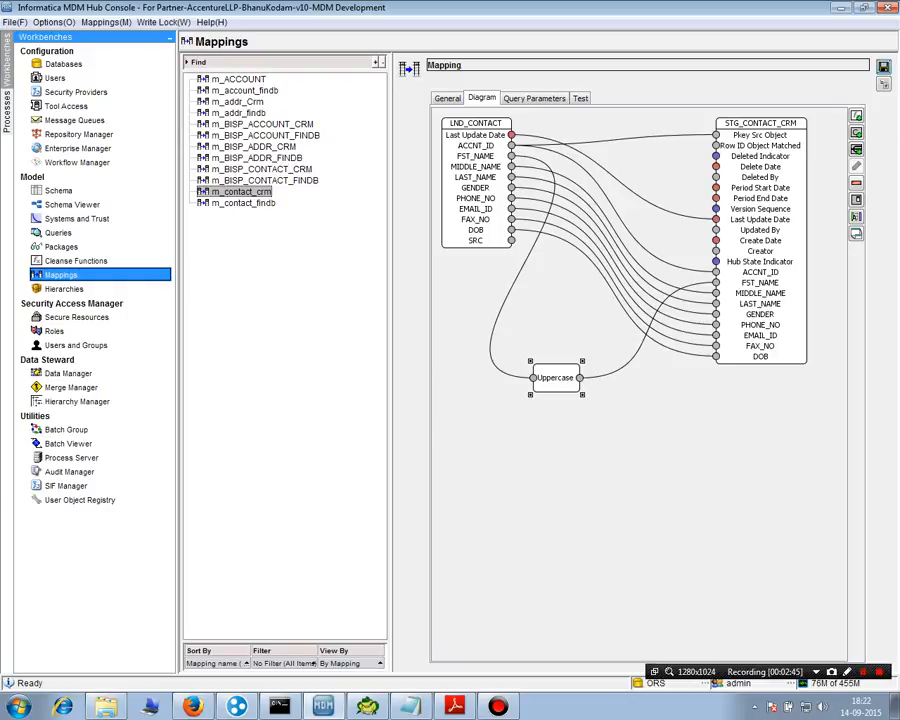
Run a test of the m_contact_crm mapping, then switch to the Batch Viewer utility
{"action": "left_click", "coordinate": [580, 96]}
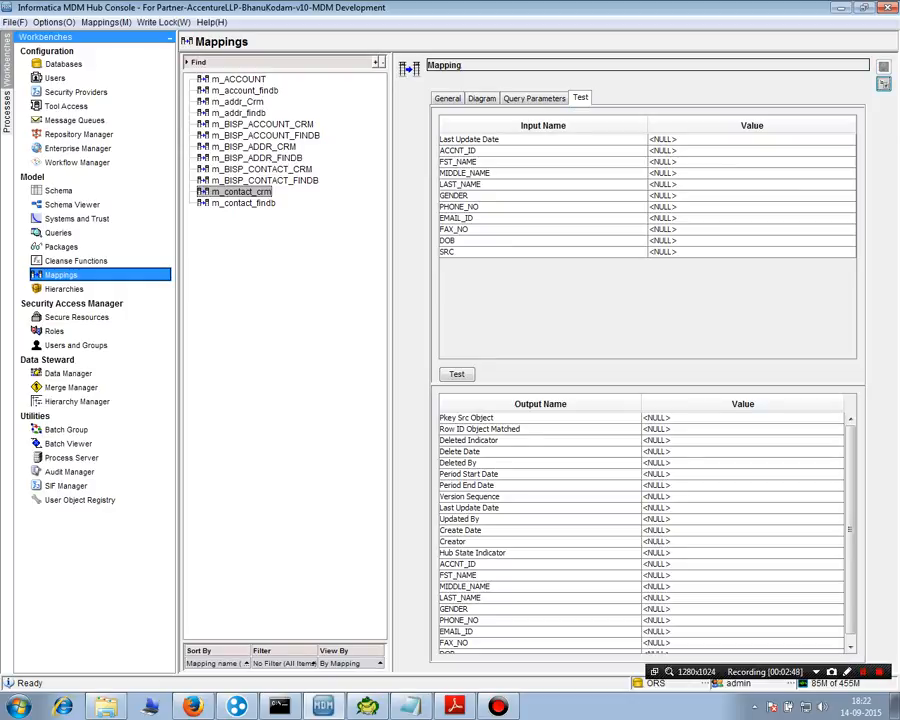
{"action": "left_click", "coordinate": [544, 140]}
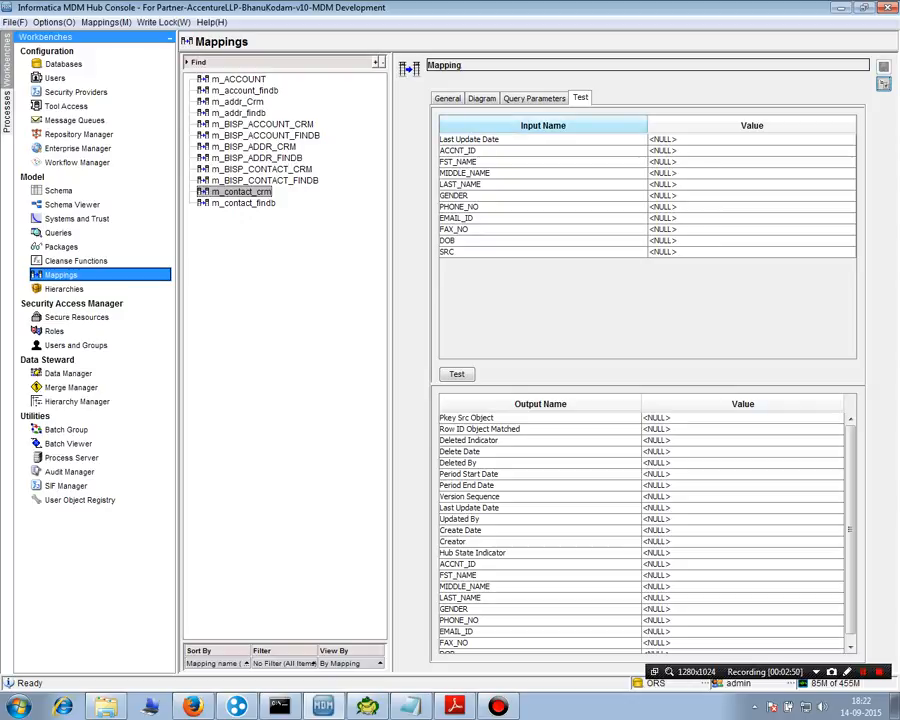
{"action": "left_click", "coordinate": [482, 96]}
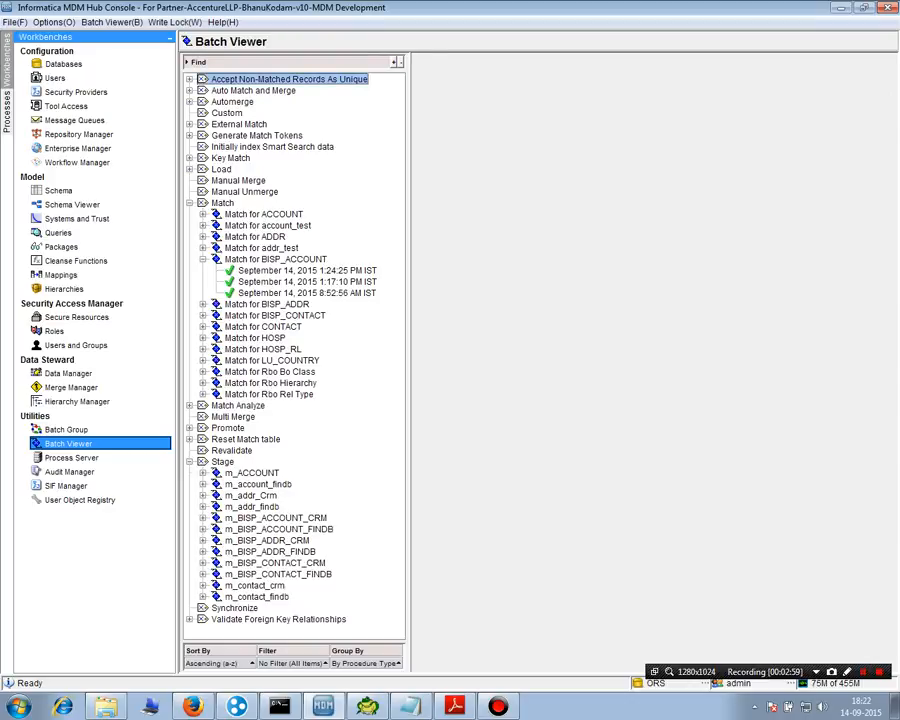
View the m_BISP_ACCOUNT_FINDB stage job, then the Match and Stage job group descriptions
{"action": "left_click", "coordinate": [272, 528]}
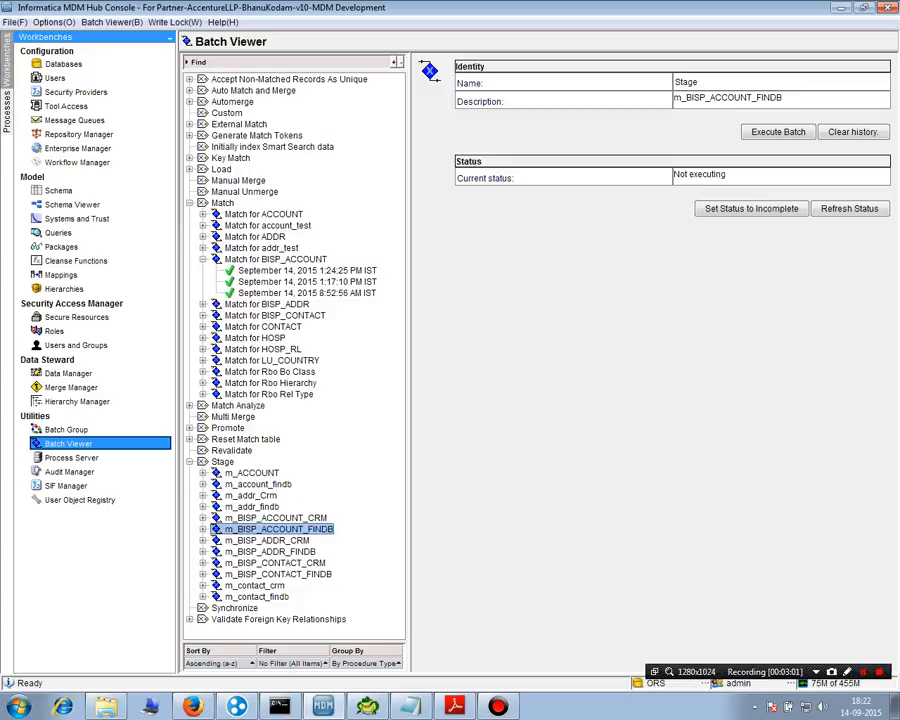
{"action": "left_click", "coordinate": [220, 460]}
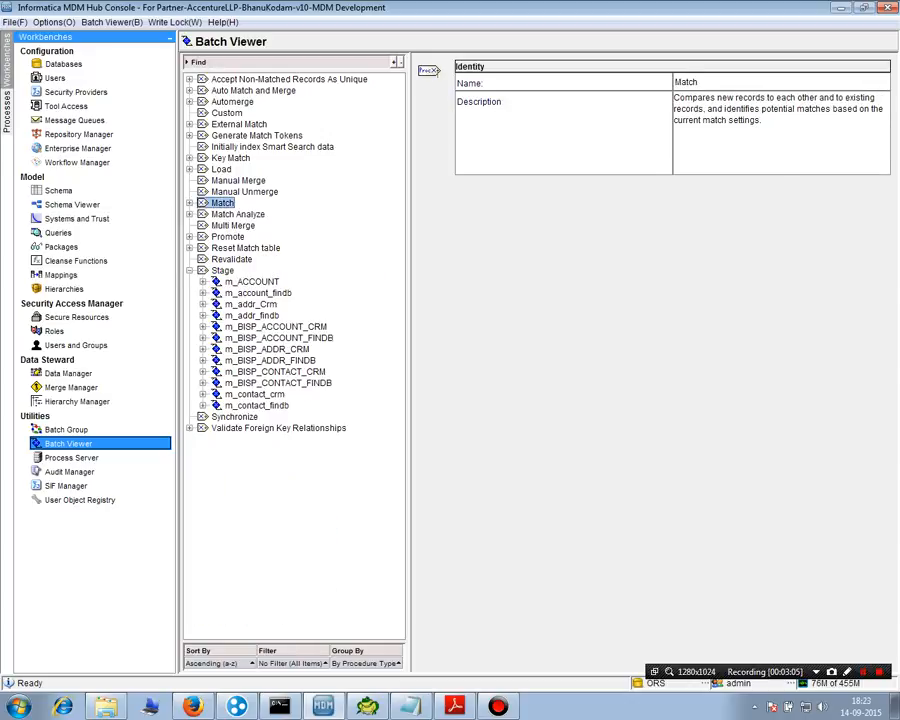
{"action": "left_click", "coordinate": [224, 270]}
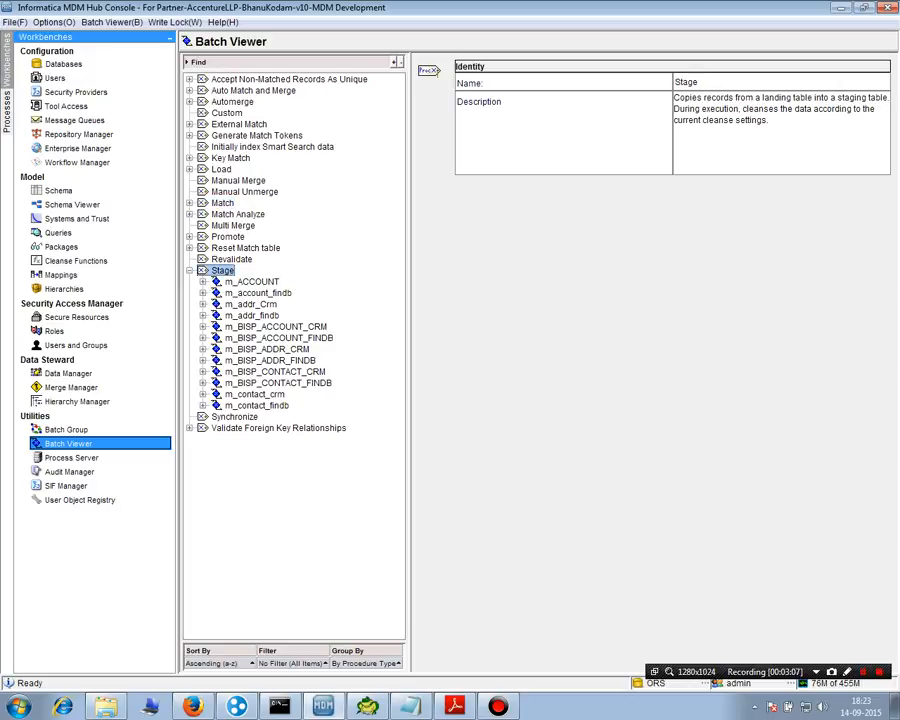